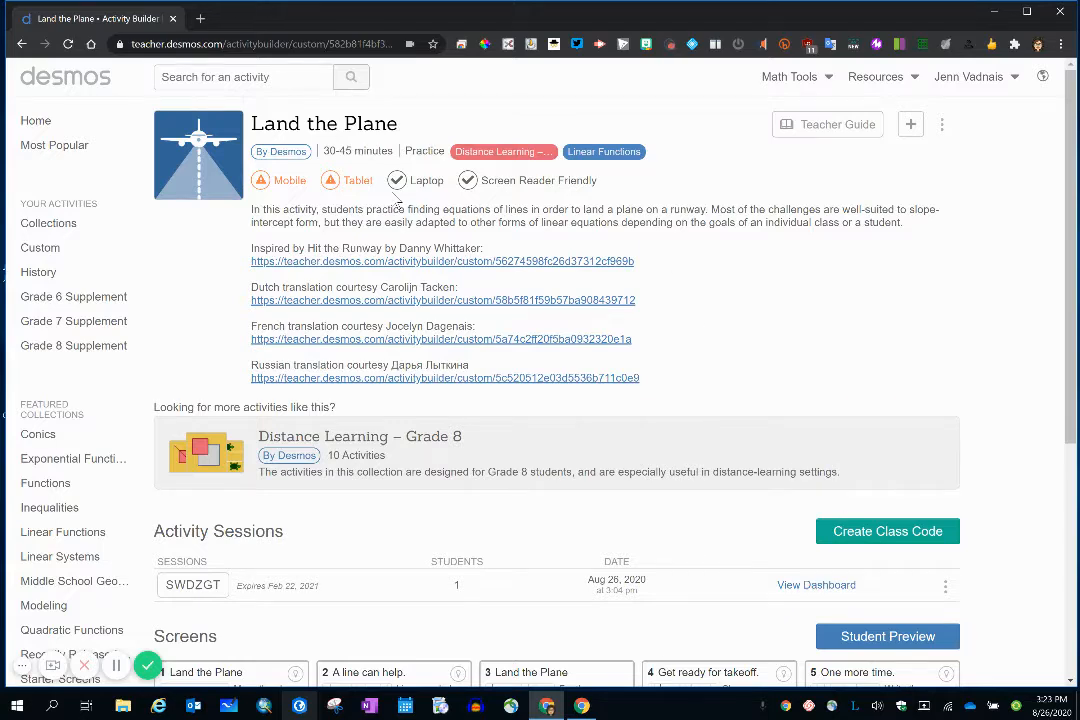
# Scroll the Land the Plane page down to the Activity Sessions section.
pyautogui.scroll(-3)
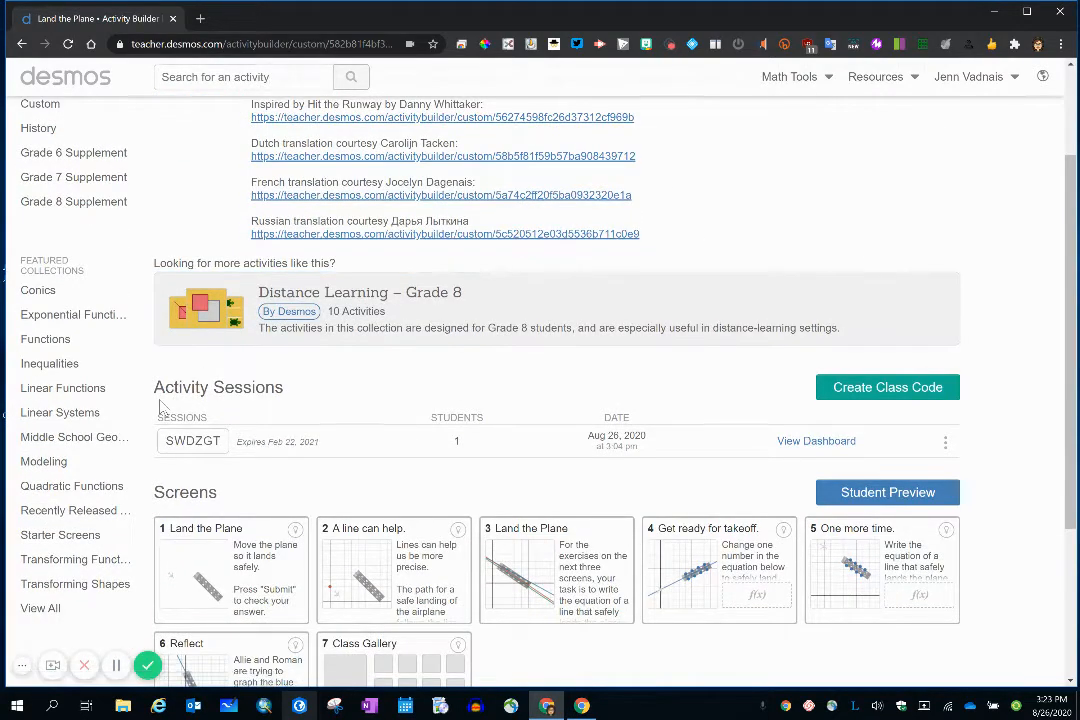
pyautogui.moveTo(260, 395)
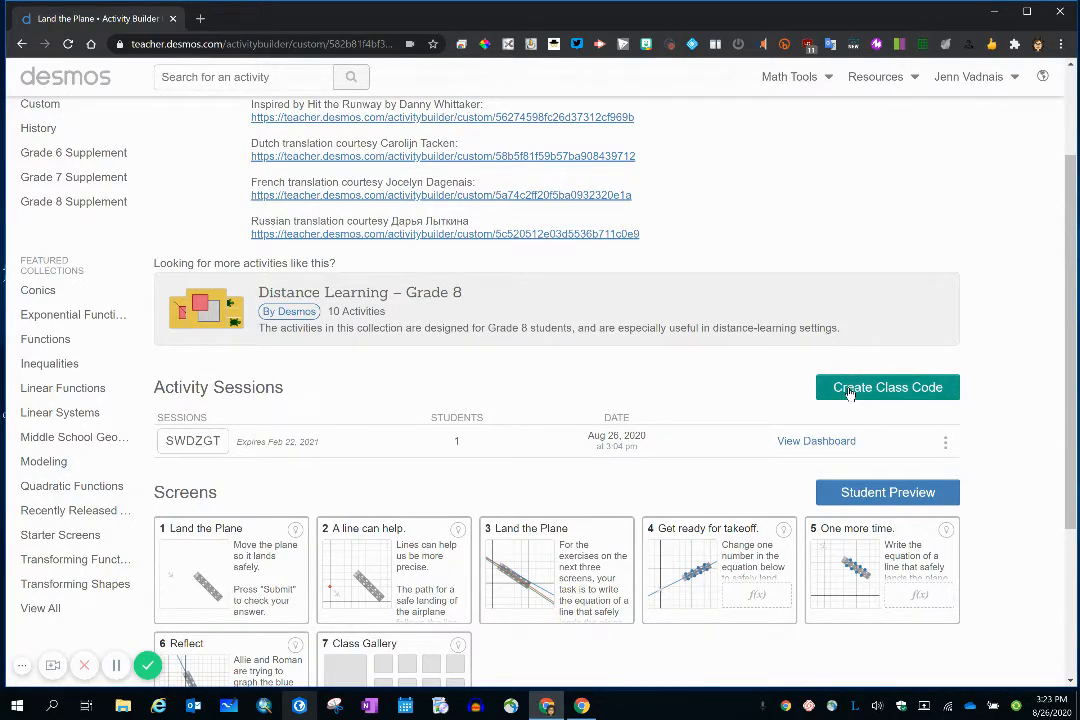
# Create a new class code session (84ZDRG) and show its options menu.
pyautogui.click(886, 387)
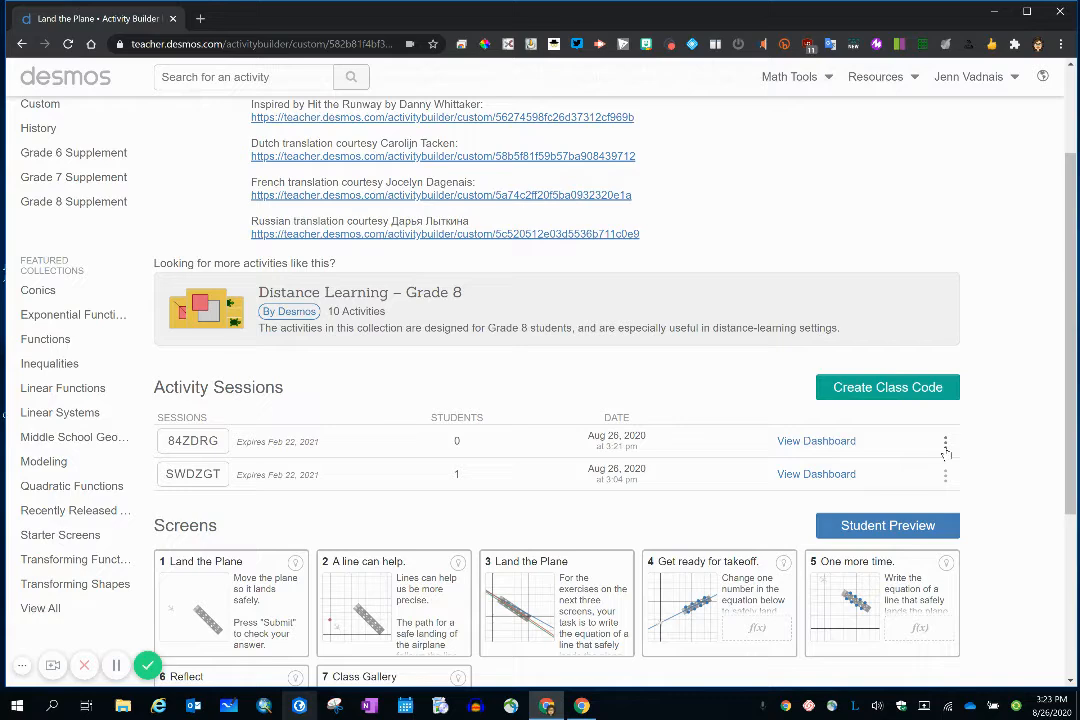
pyautogui.click(945, 474)
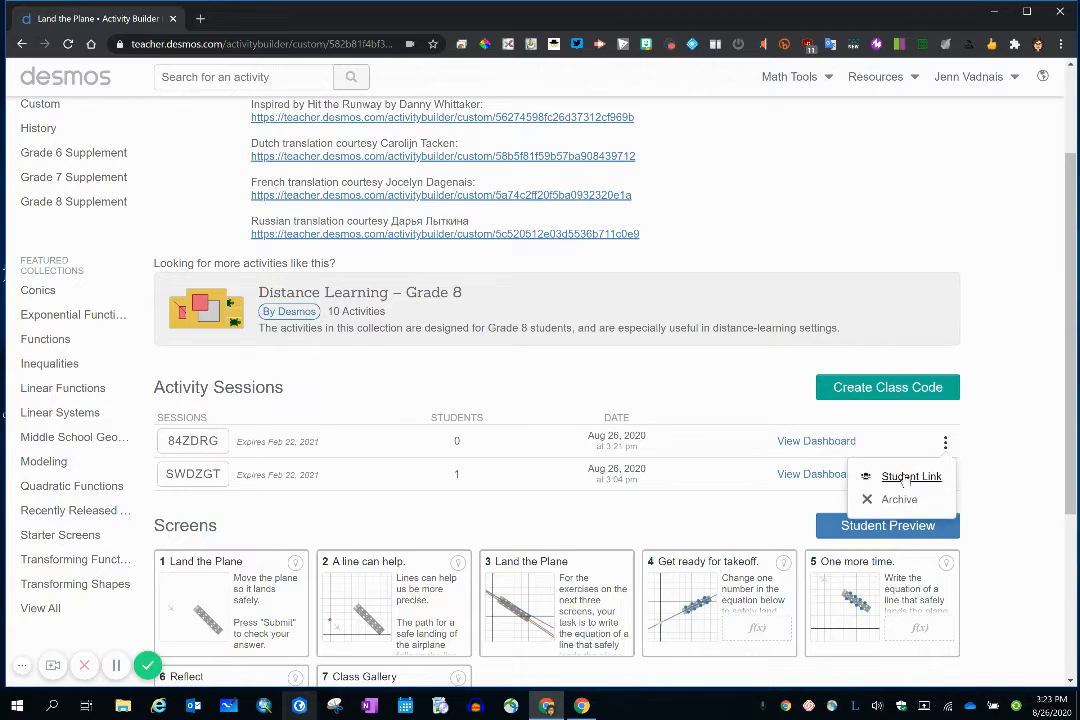
# Copy the student join link for session 84ZDRG and dismiss the dialog.
pyautogui.click(911, 475)
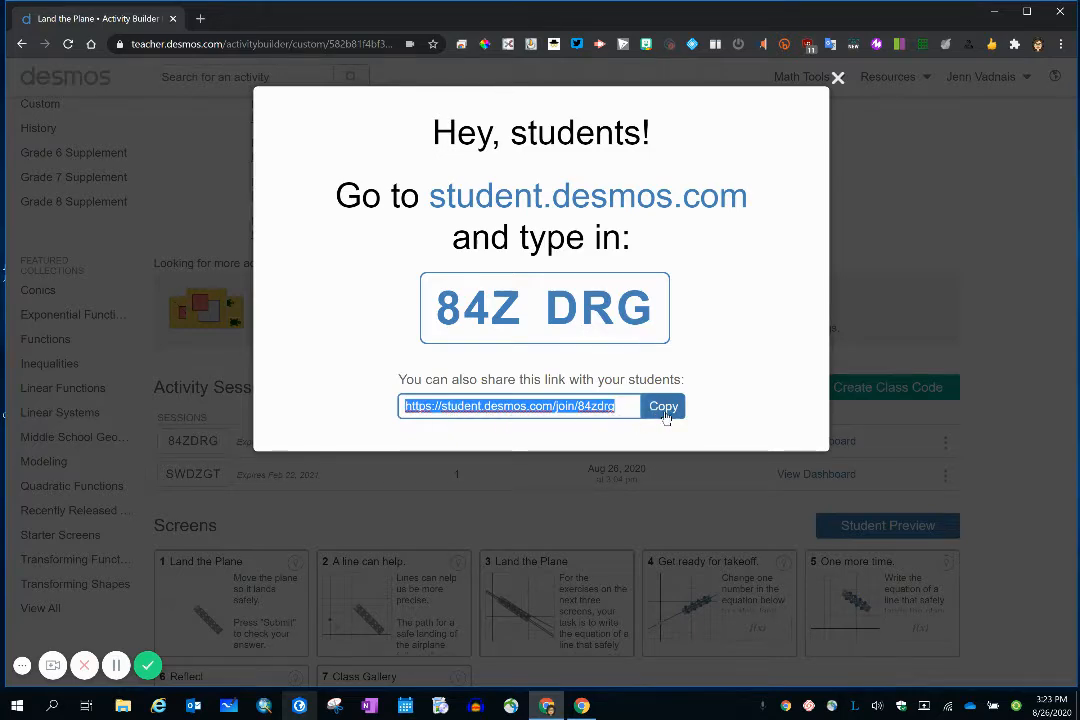
pyautogui.click(663, 405)
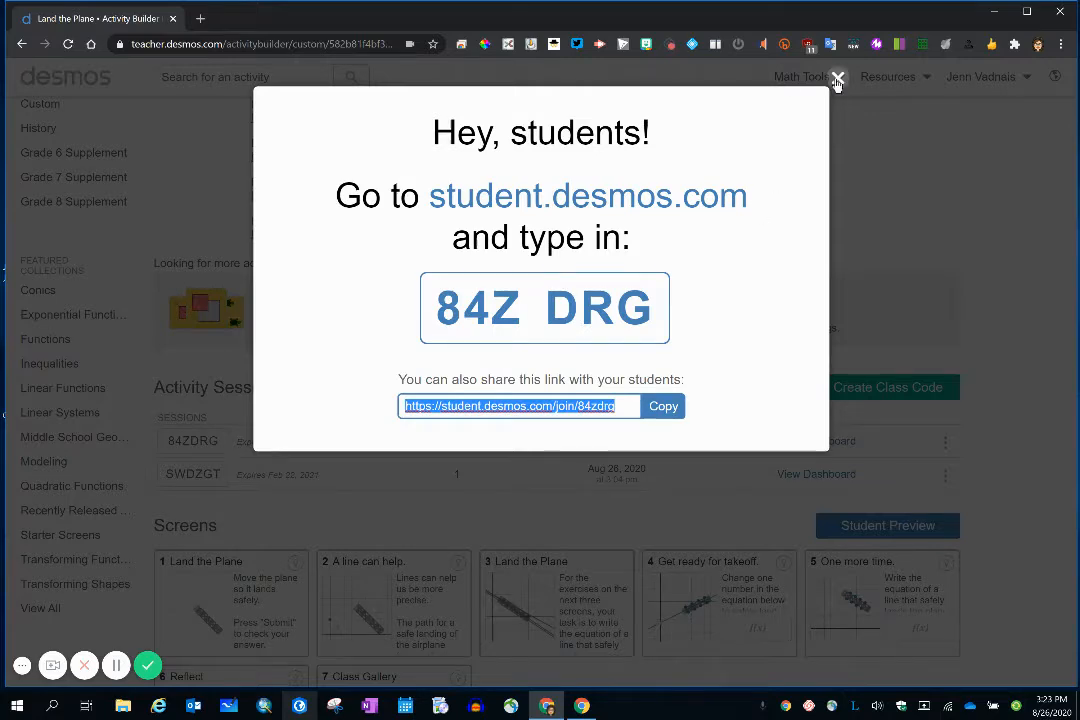
pyautogui.click(838, 78)
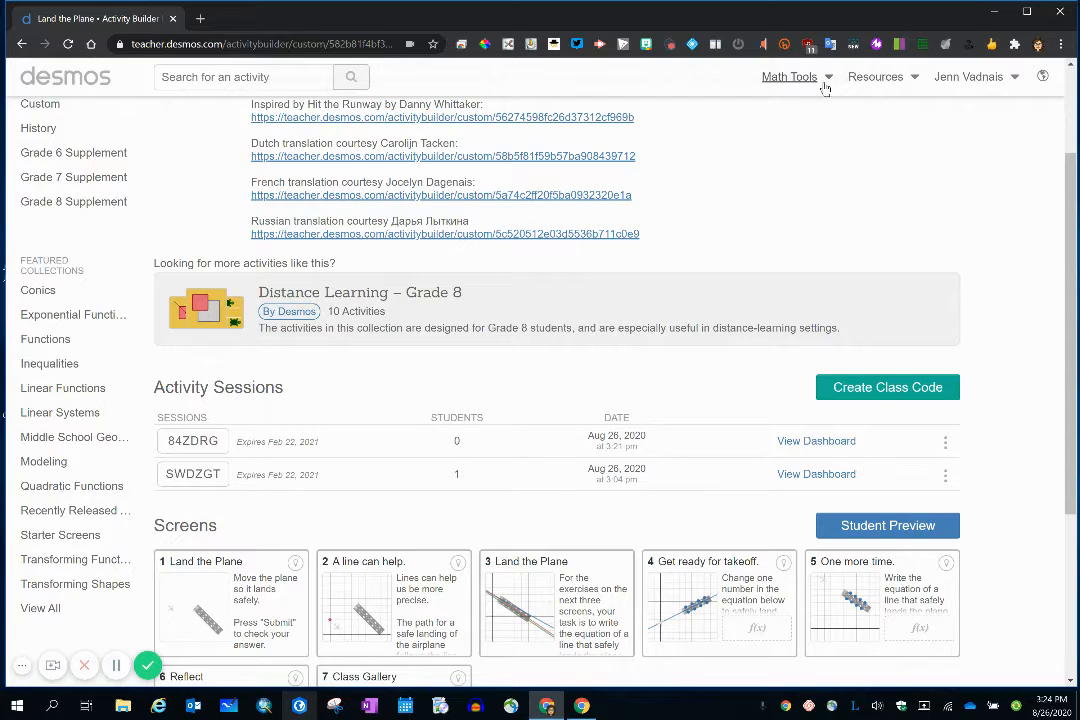
pyautogui.moveTo(847, 207)
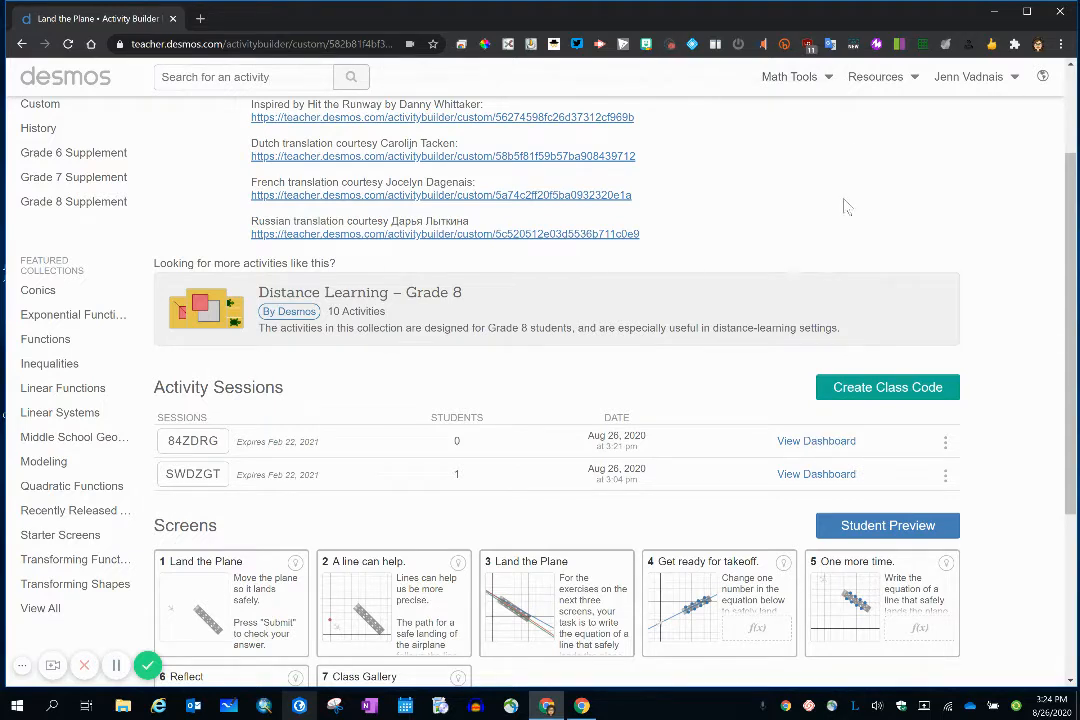
# Go to the 84ZDRG teacher dashboard and copy its student join link again.
pyautogui.click(816, 441)
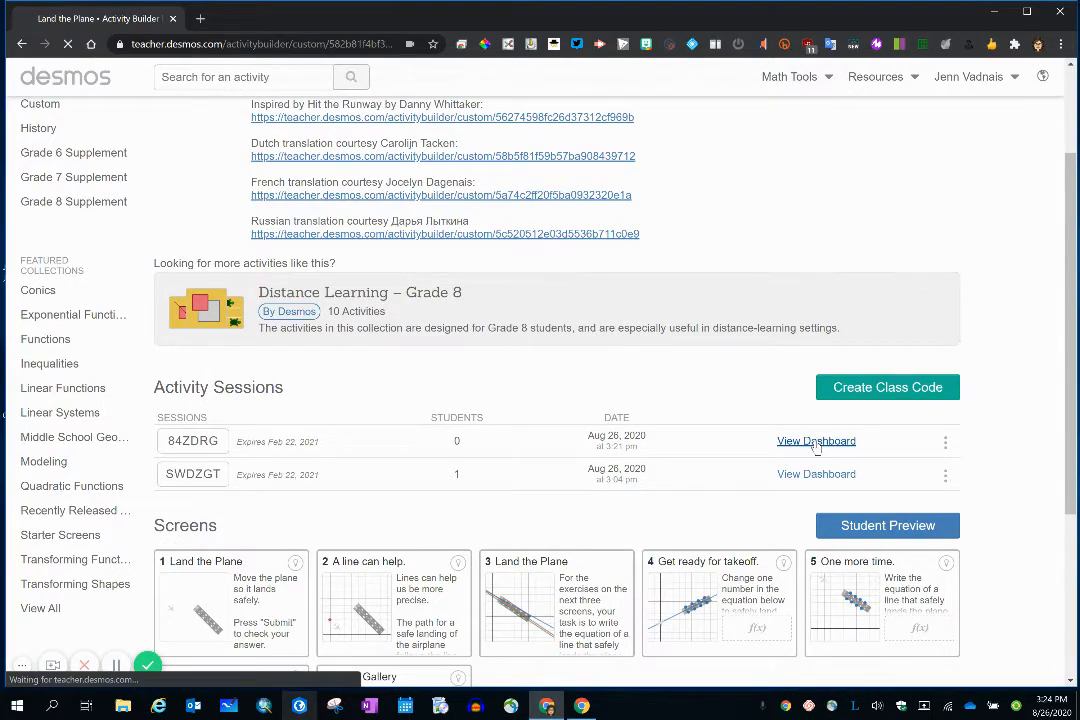
pyautogui.click(816, 441)
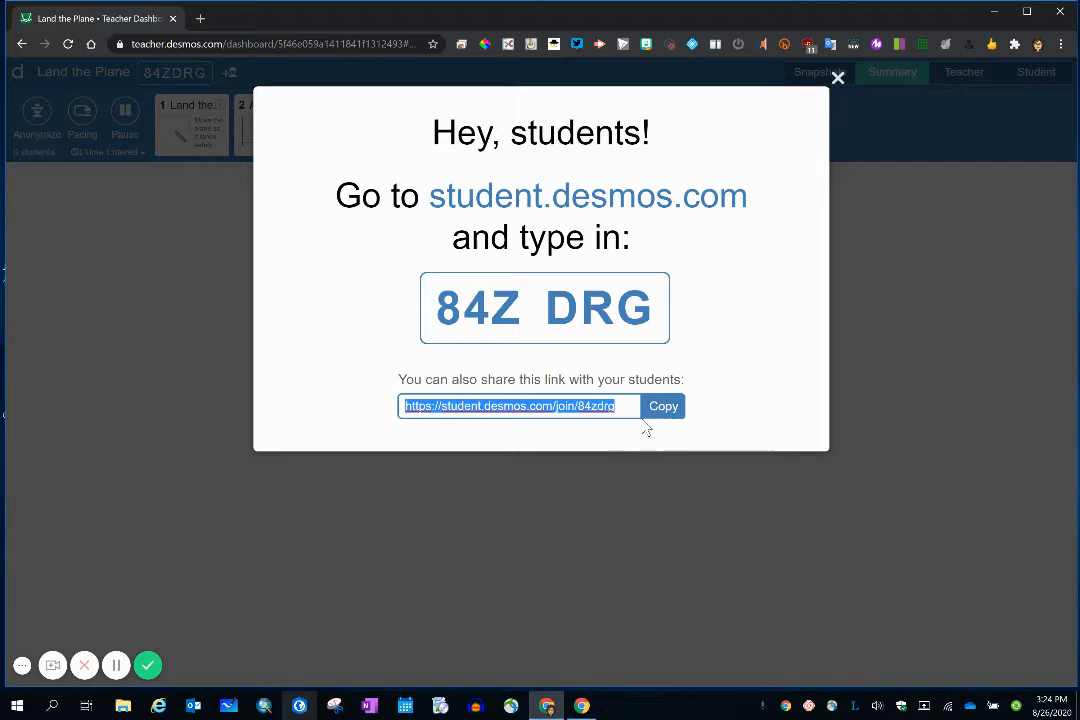
pyautogui.click(663, 405)
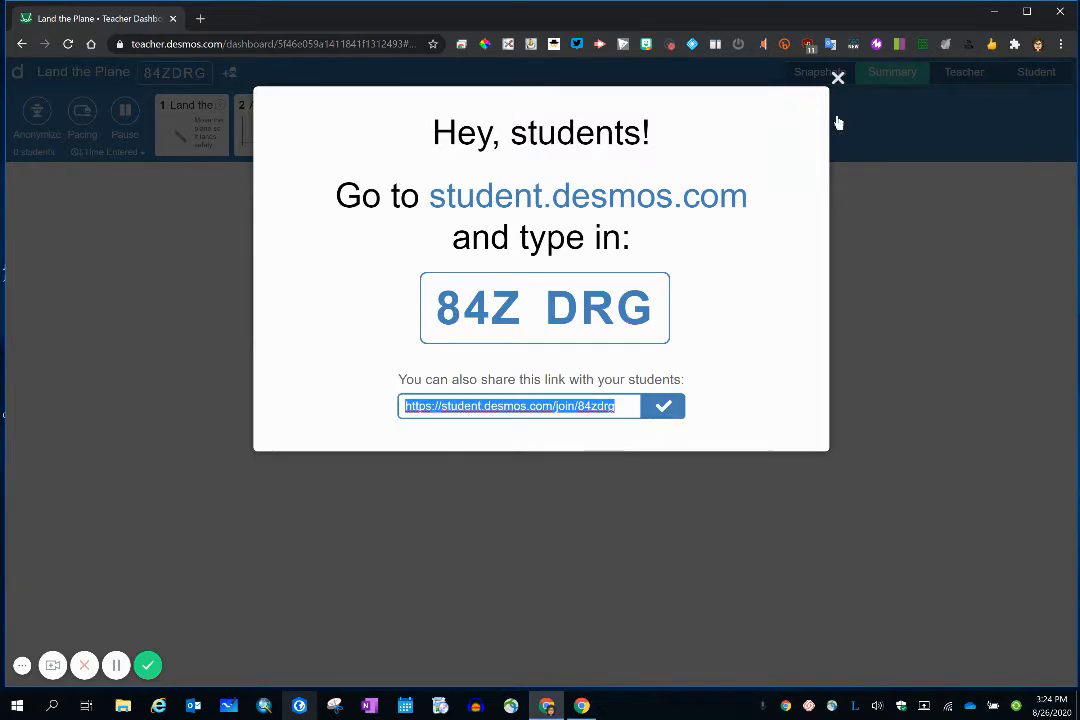
# Dismiss the join instructions, leaving the empty 84ZDRG dashboard visible.
pyautogui.click(838, 77)
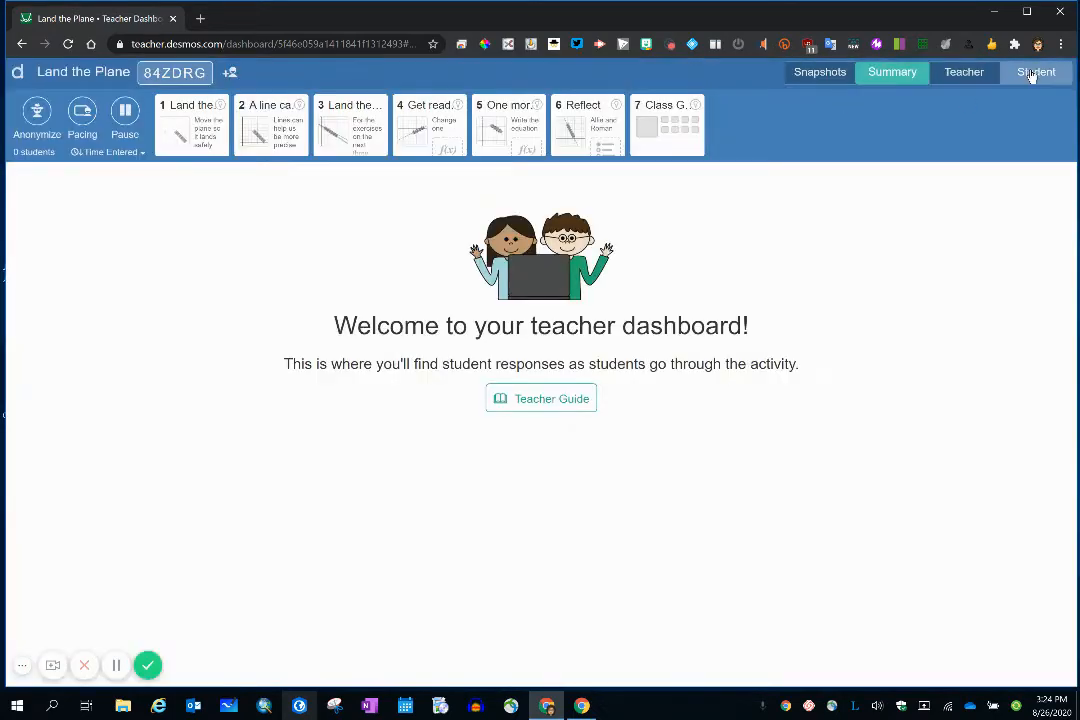
pyautogui.moveTo(44, 578)
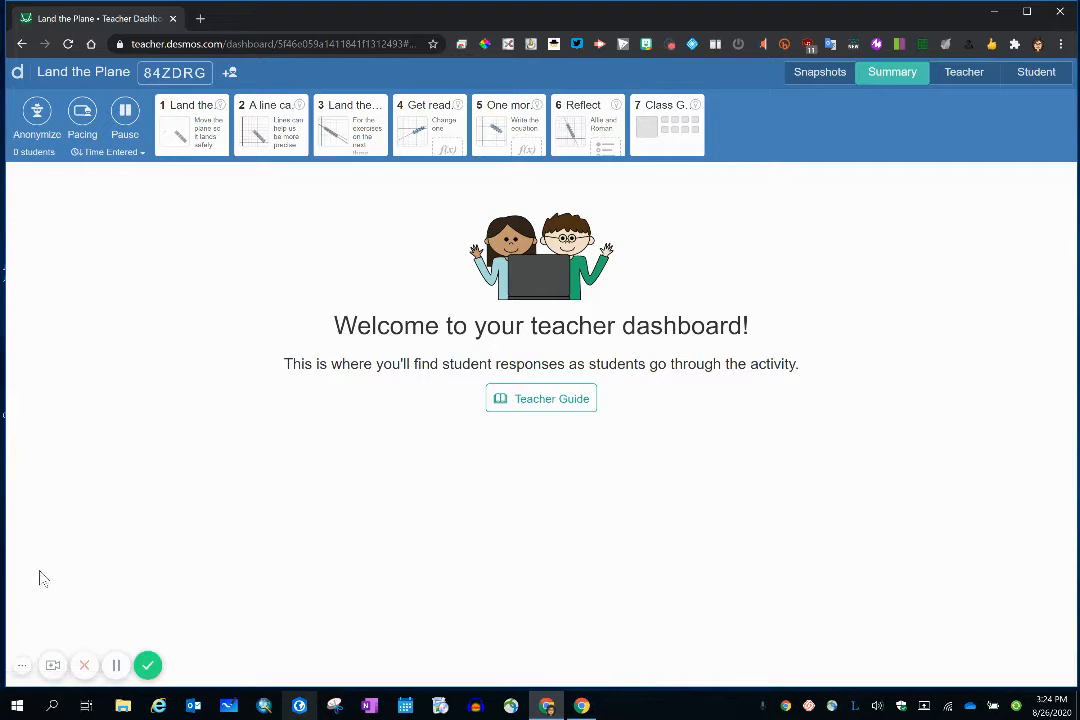
pyautogui.moveTo(62, 28)
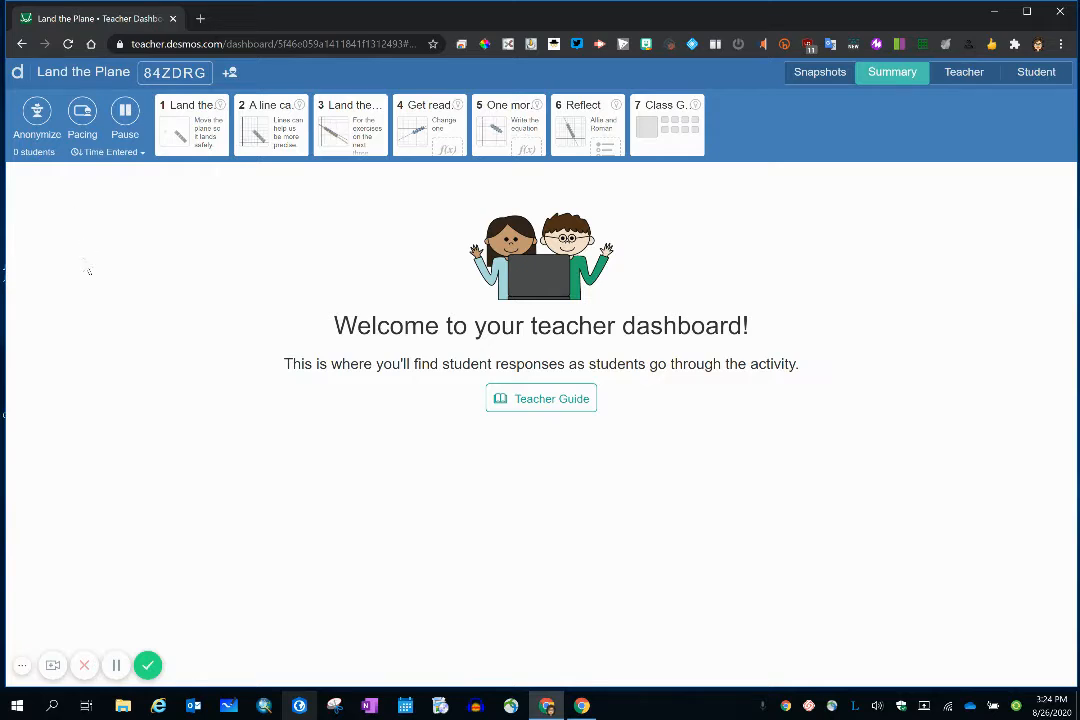
pyautogui.moveTo(500, 297)
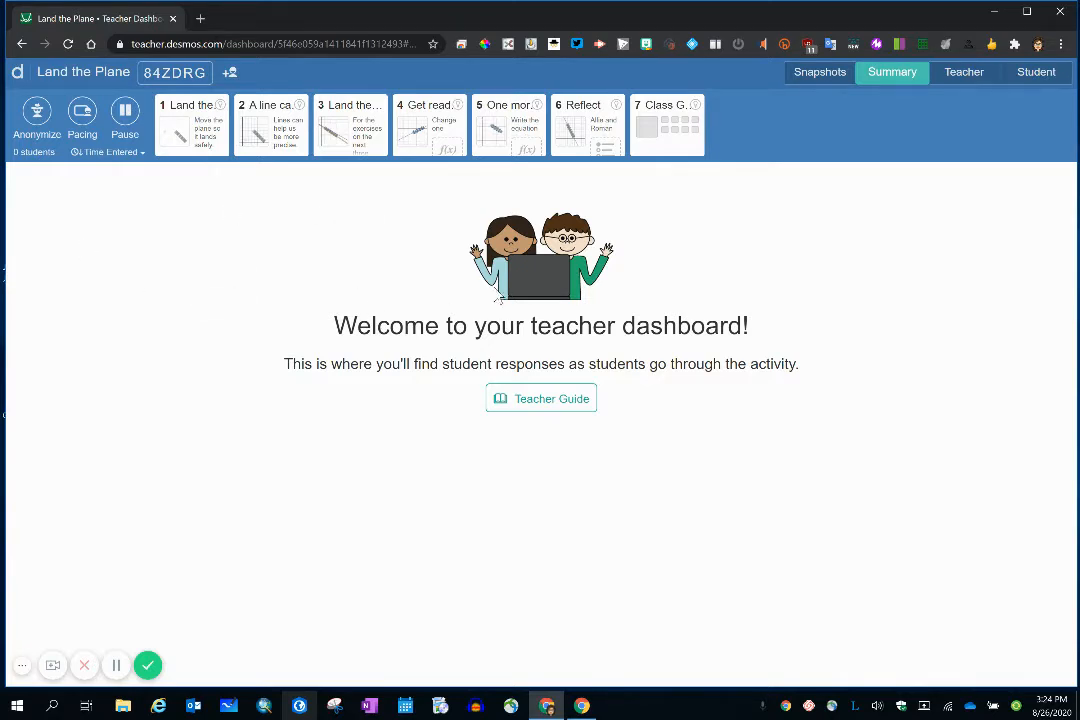
pyautogui.moveTo(610, 230)
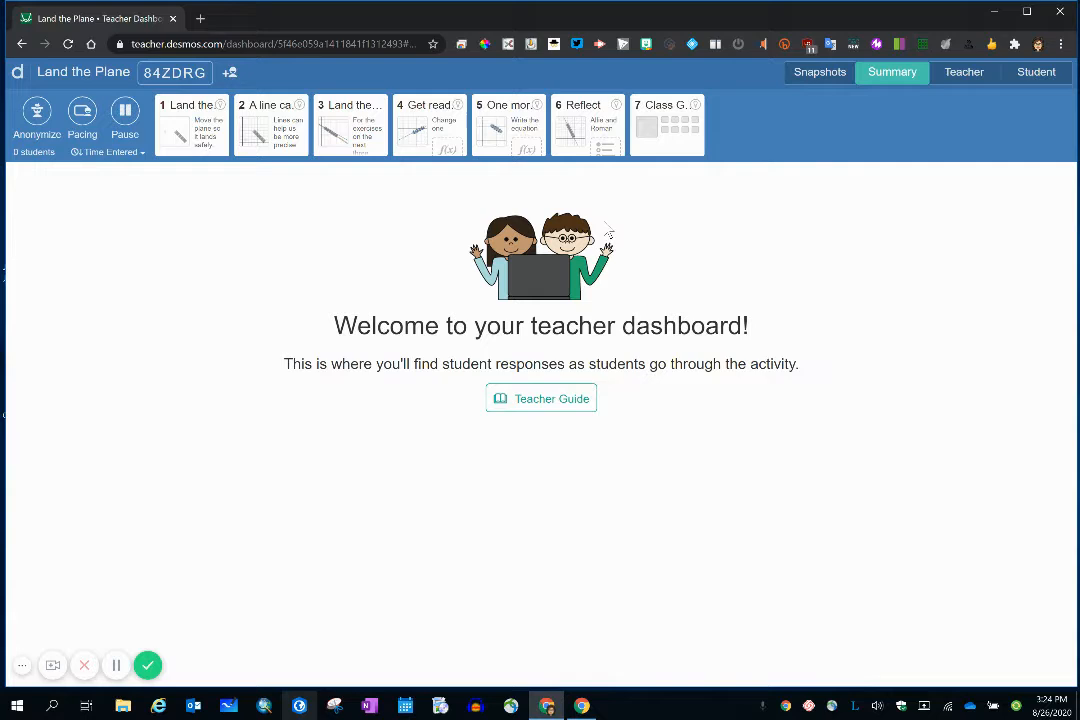
pyautogui.moveTo(595, 232)
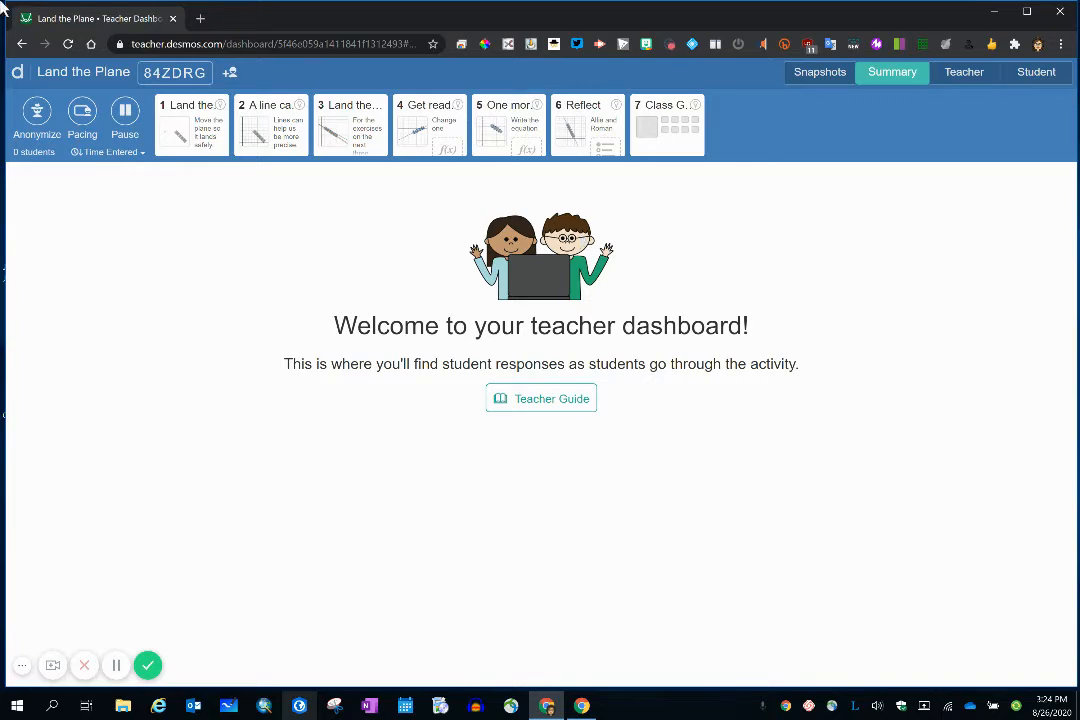
pyautogui.moveTo(83, 71)
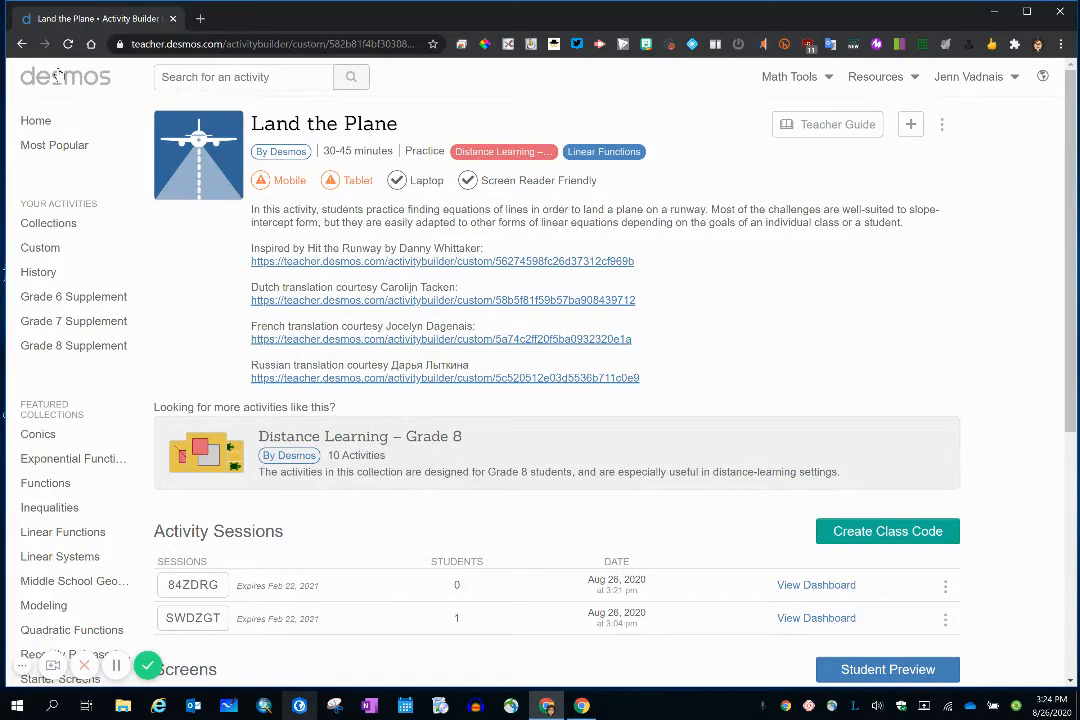
pyautogui.moveTo(116, 665)
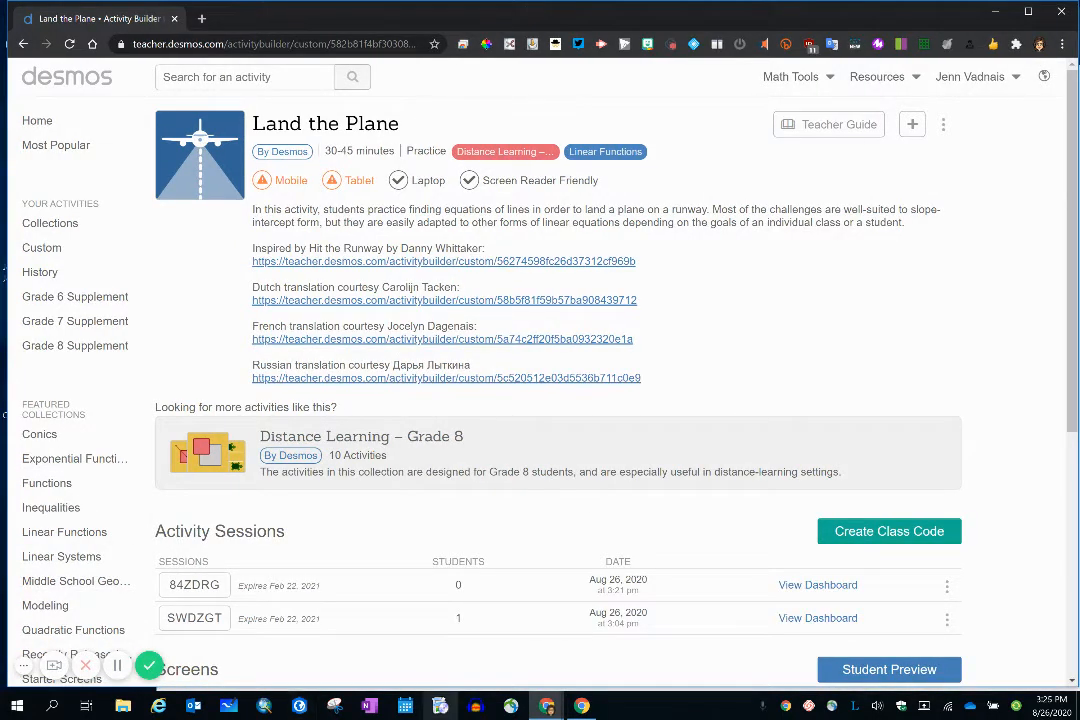
# Load the copied student link in an incognito window to reach the welcome page.
pyautogui.click(888, 669)
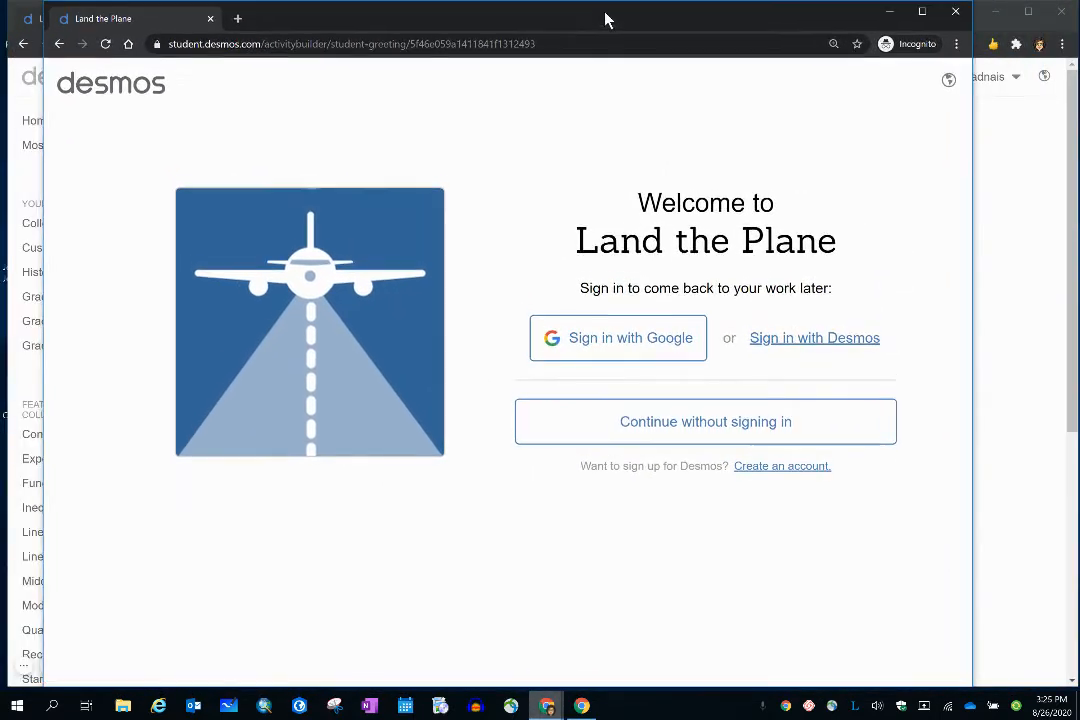
pyautogui.moveTo(234, 632)
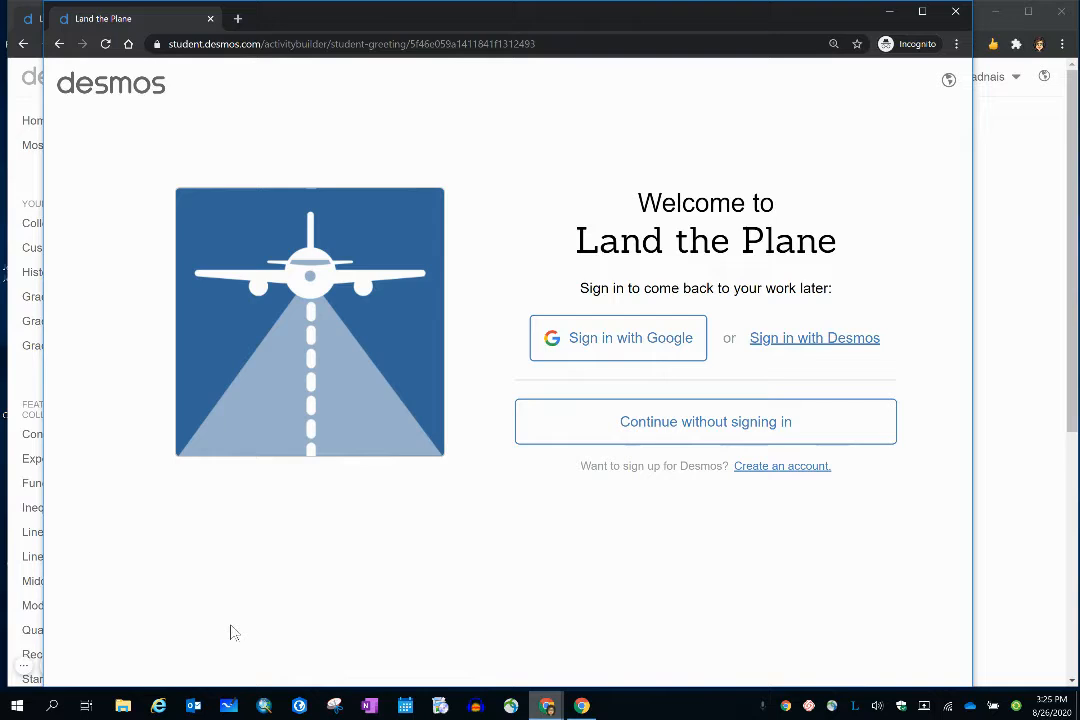
pyautogui.moveTo(763, 618)
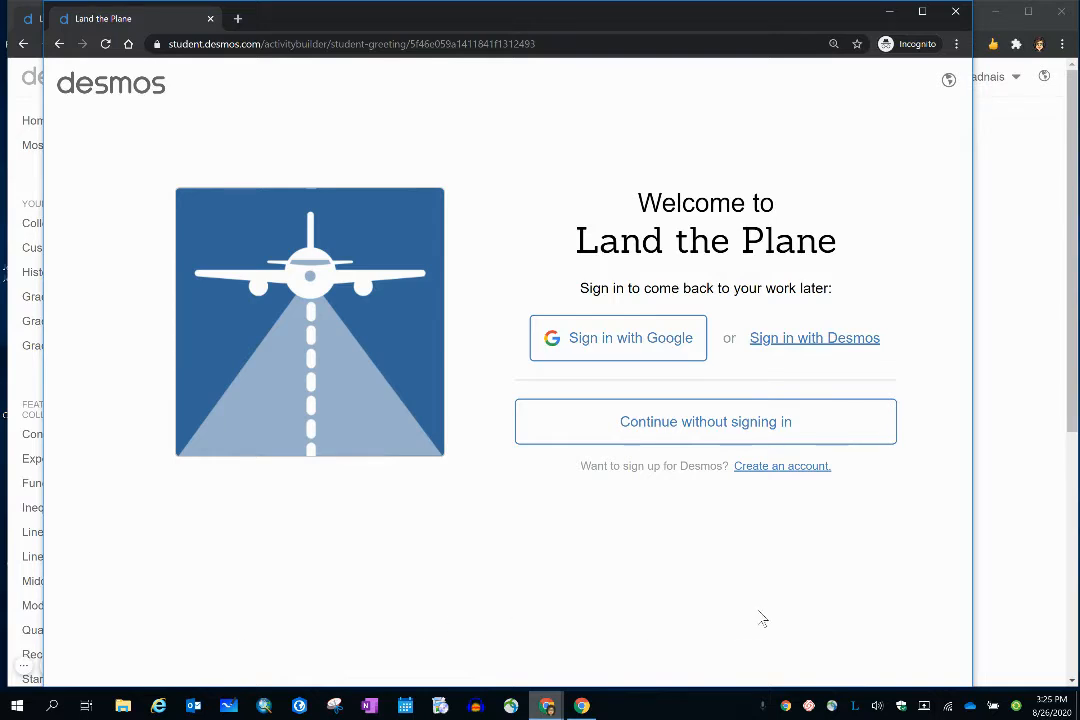
pyautogui.moveTo(635, 352)
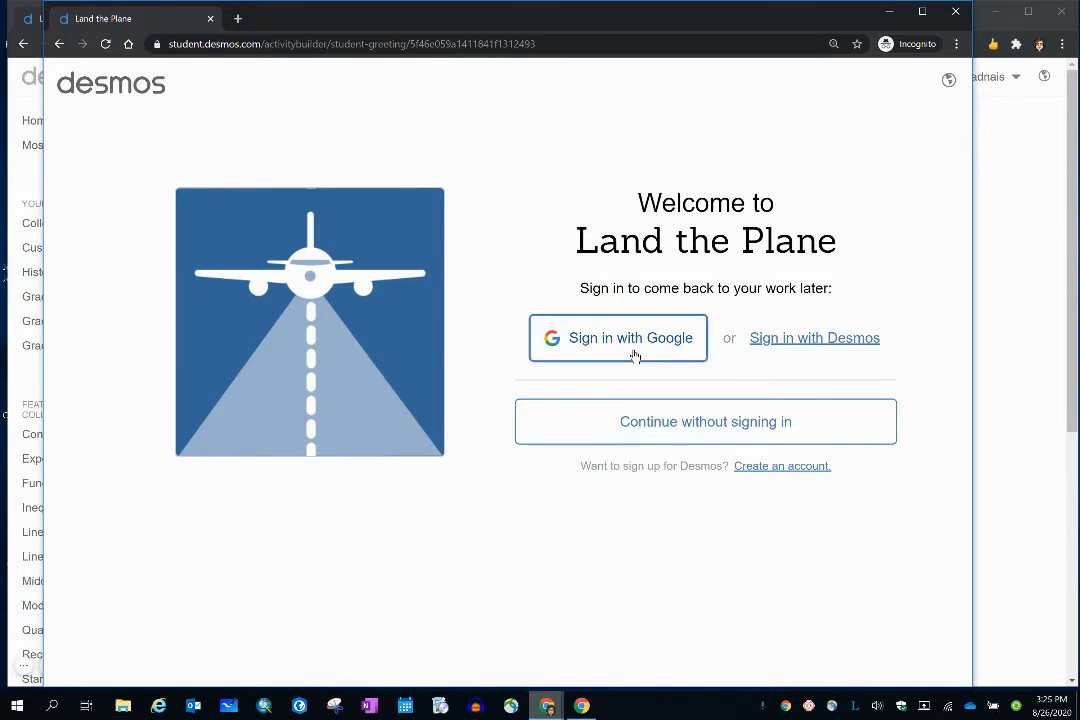
pyautogui.moveTo(795, 345)
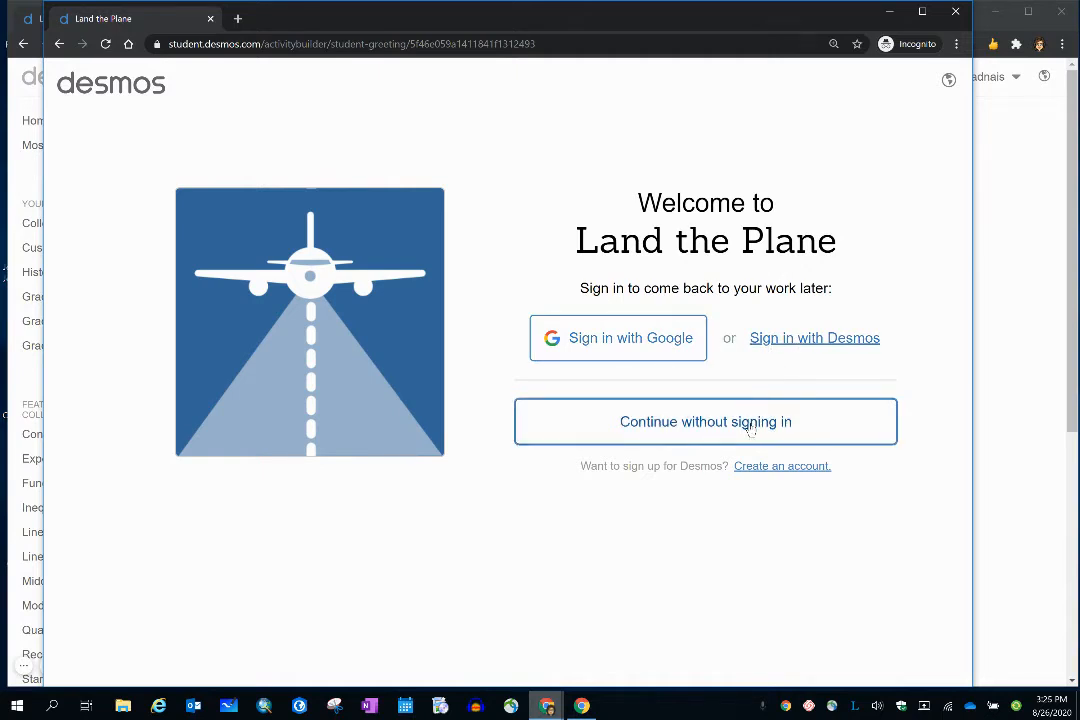
pyautogui.moveTo(720, 398)
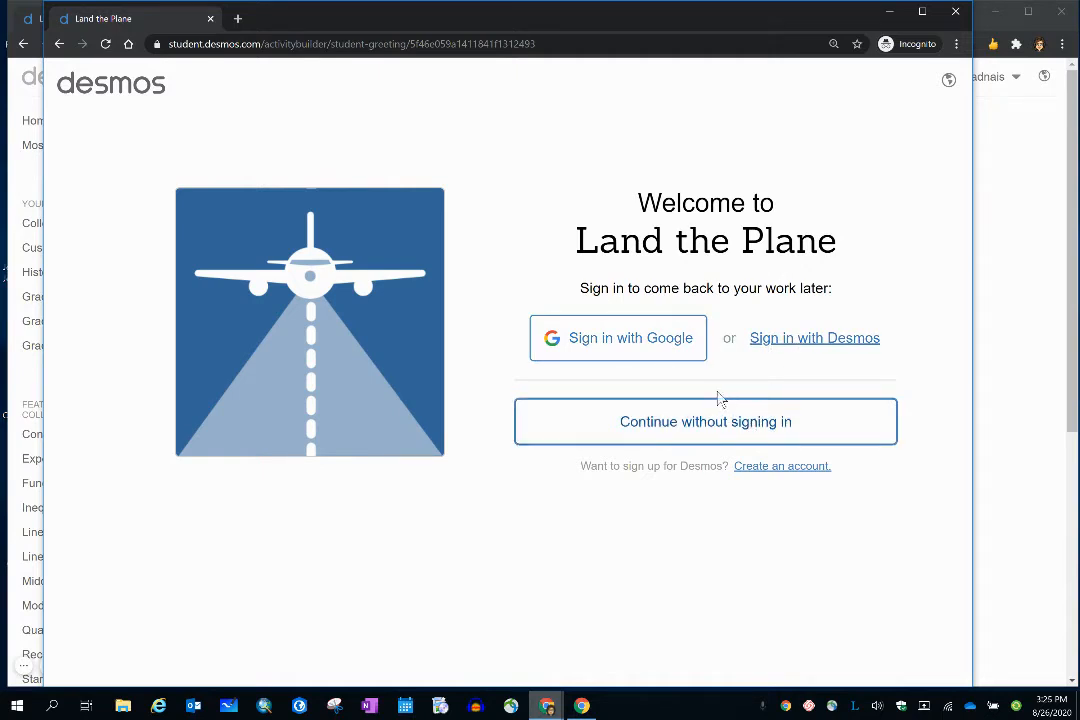
# Start Google sign-in for the student from the Land the Plane welcome page.
pyautogui.click(617, 337)
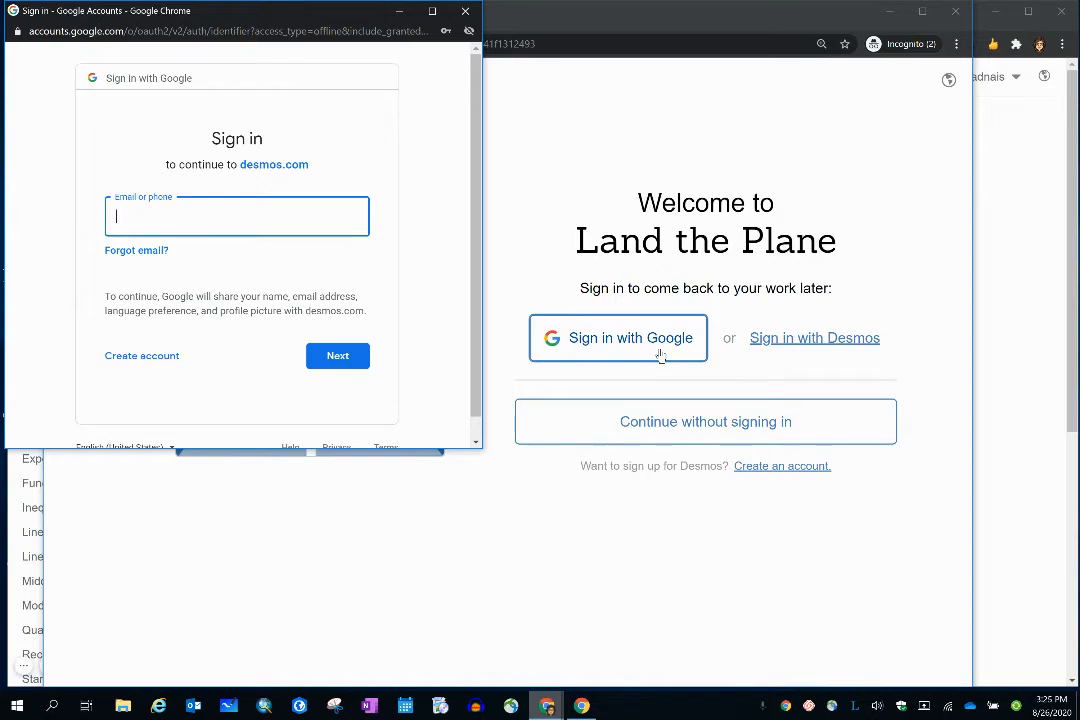
pyautogui.moveTo(248, 165)
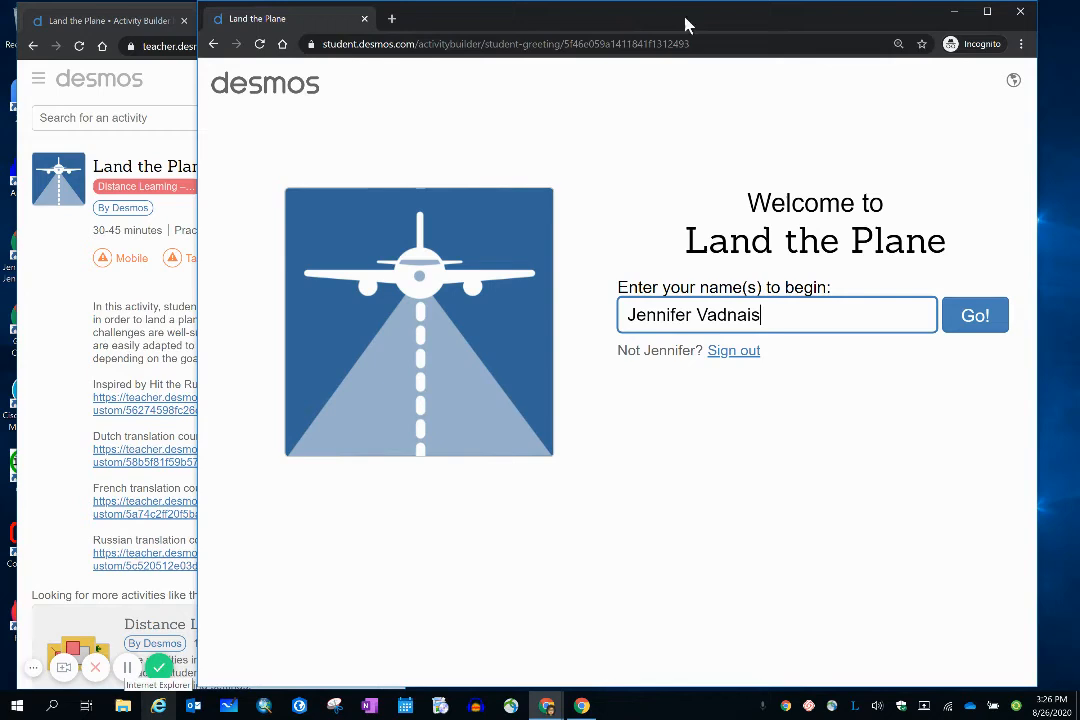
# Maximize the student window and join Land the Plane with Go!
pyautogui.click(987, 11)
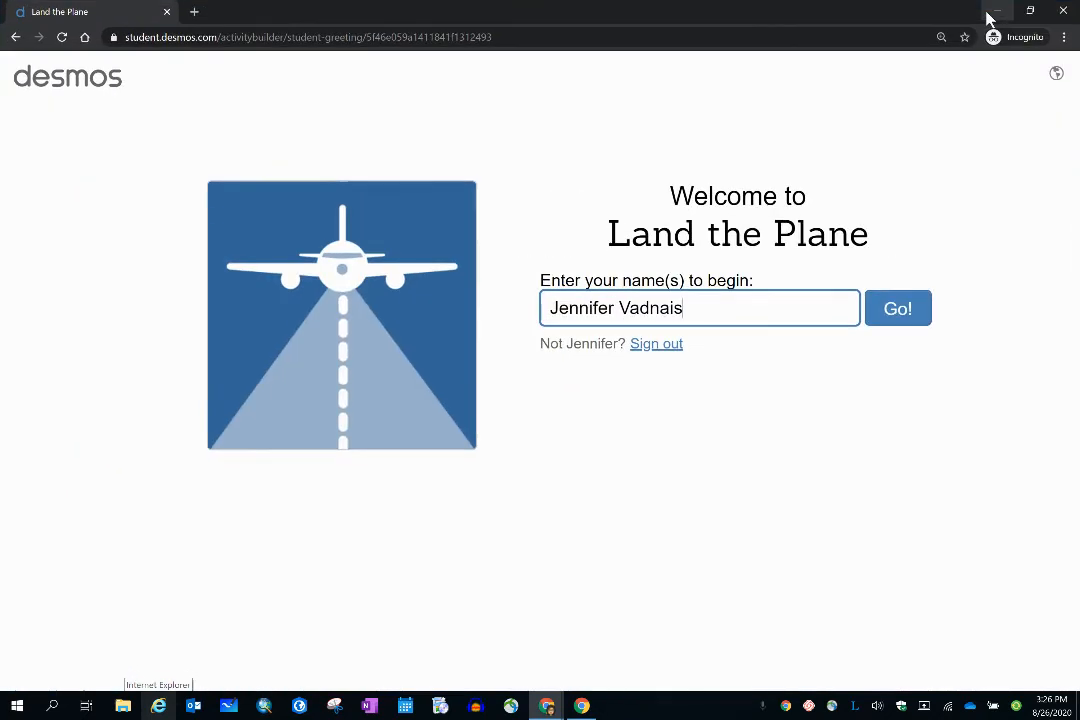
pyautogui.moveTo(997, 11)
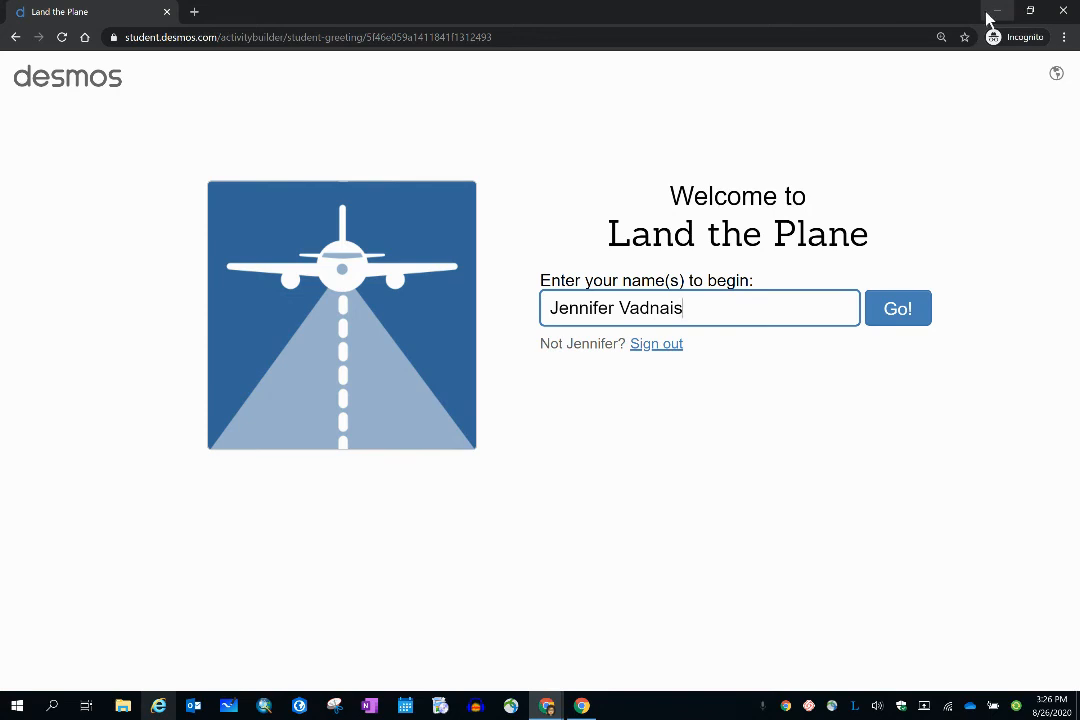
pyautogui.click(897, 308)
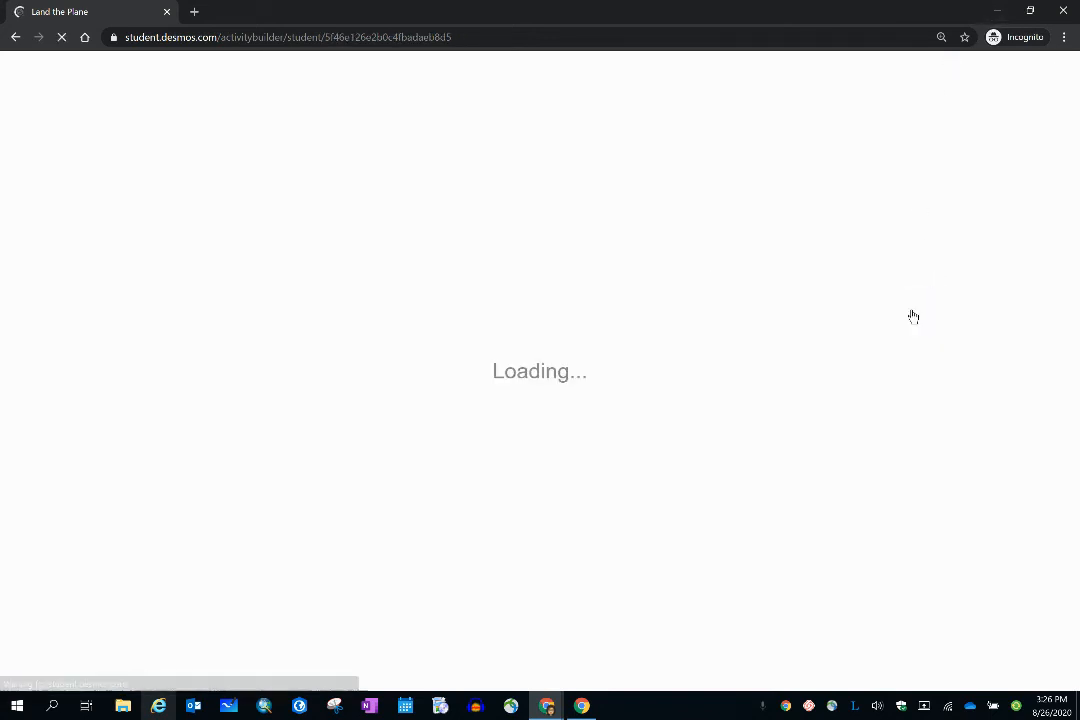